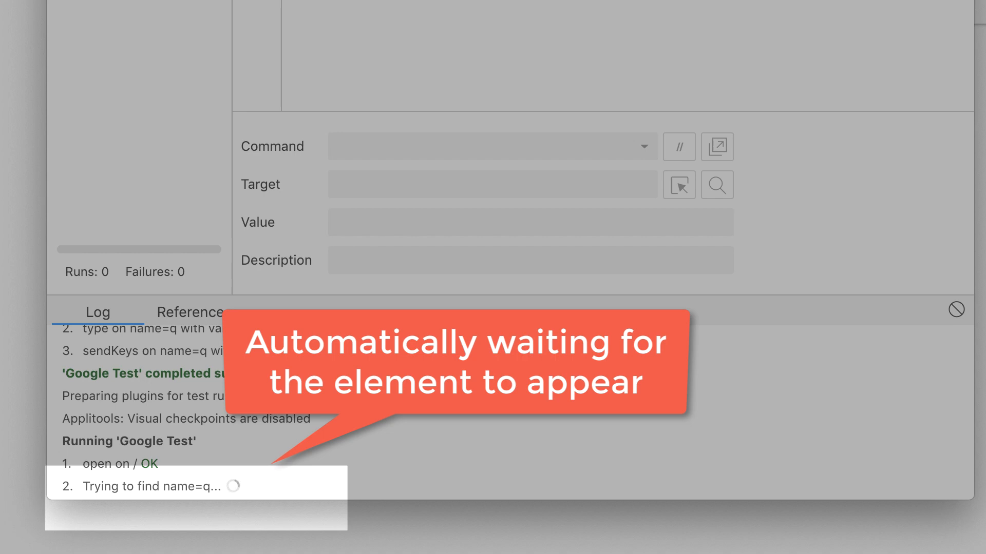
{"action": "mouse_move", "coordinate": [365, 482]}
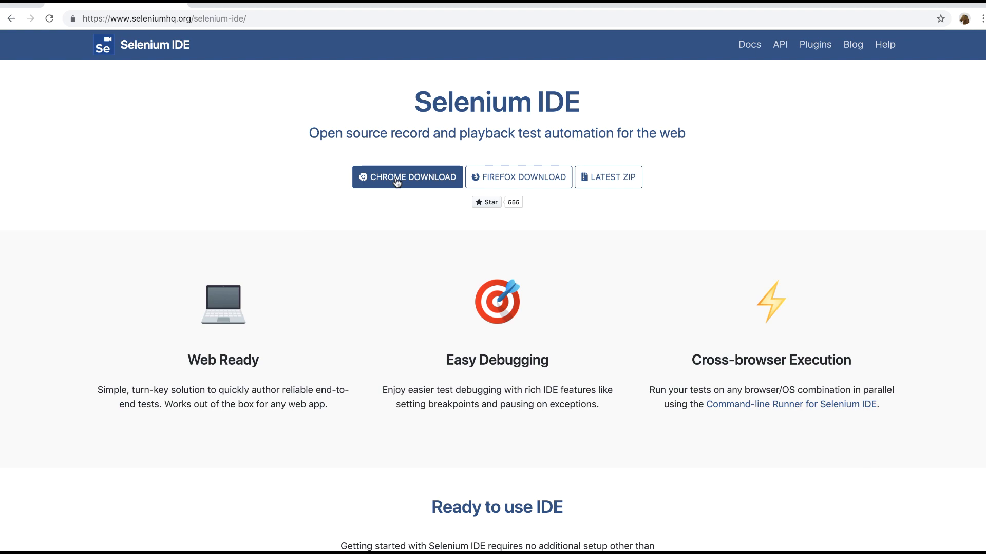
Add Selenium IDE from the Chrome Web Store, confirm its permissions, and launch it from the toolbar.
{"action": "left_click", "coordinate": [407, 176]}
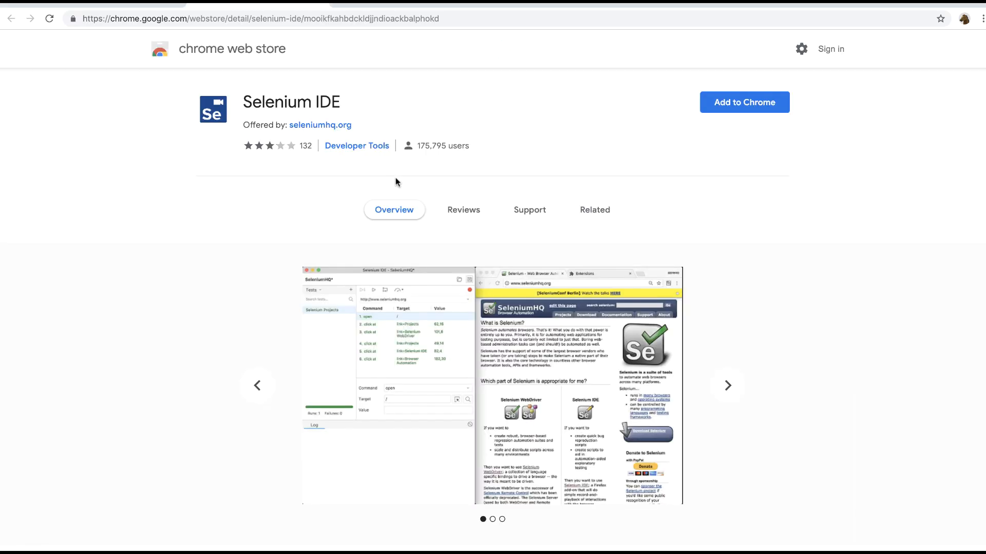
{"action": "mouse_move", "coordinate": [652, 137]}
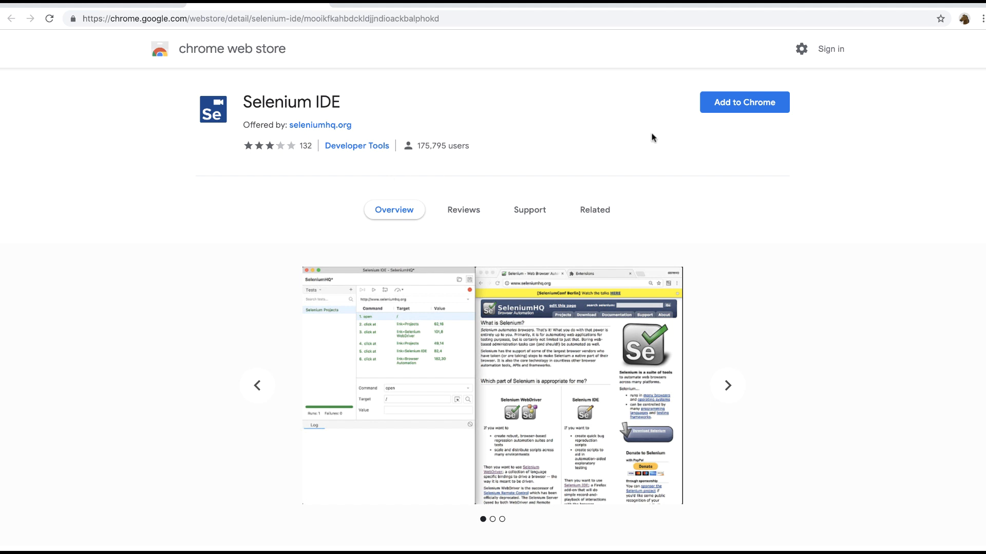
{"action": "left_click", "coordinate": [744, 102]}
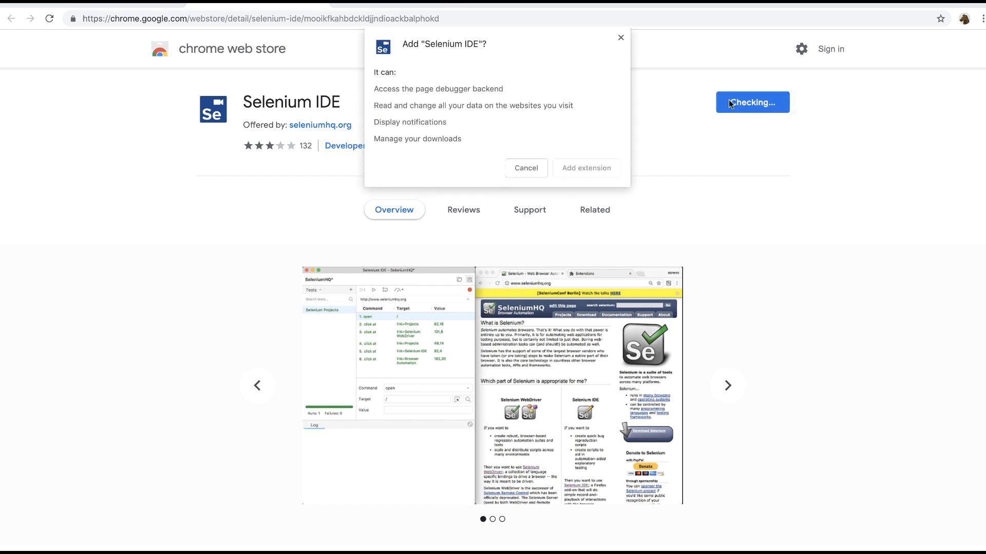
{"action": "left_click", "coordinate": [585, 167]}
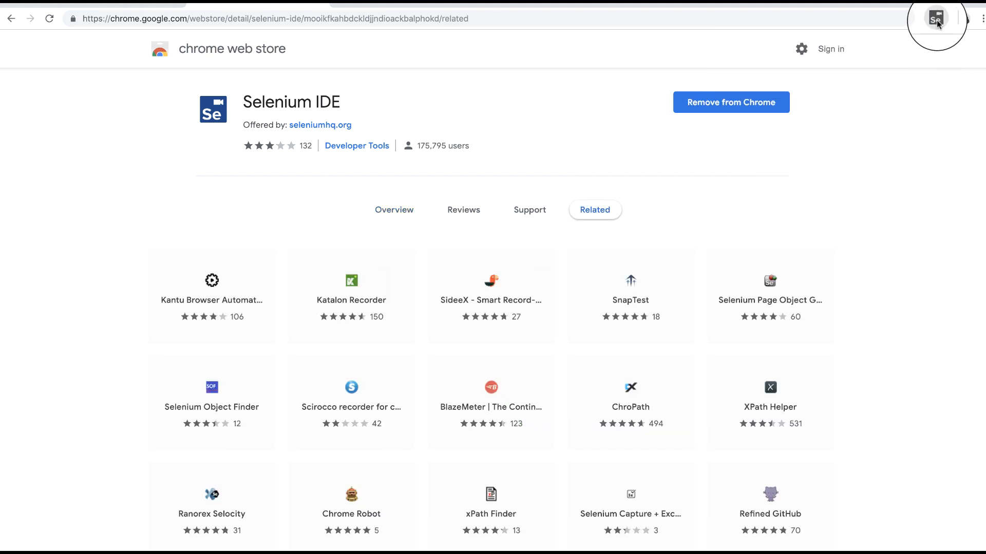
{"action": "left_click", "coordinate": [936, 19]}
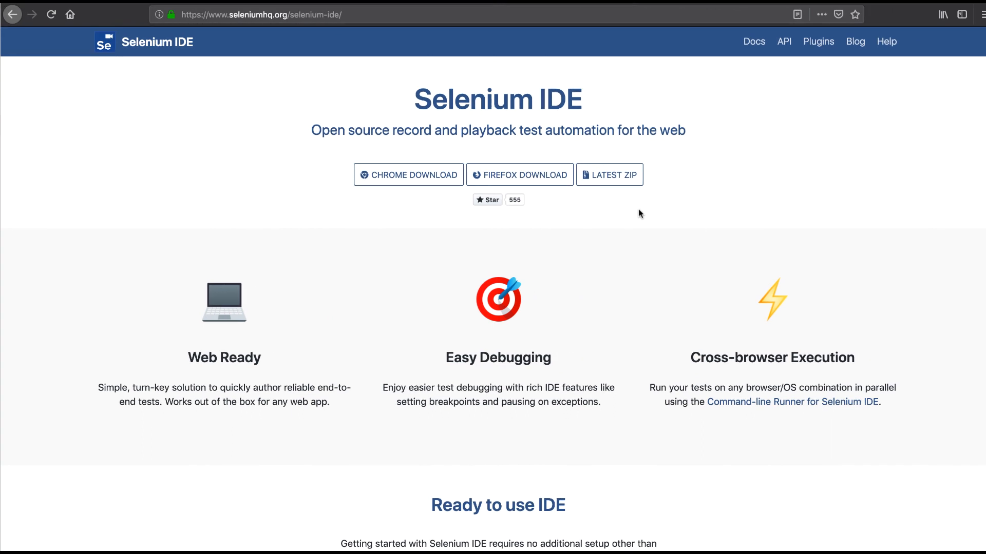
{"action": "mouse_move", "coordinate": [552, 216]}
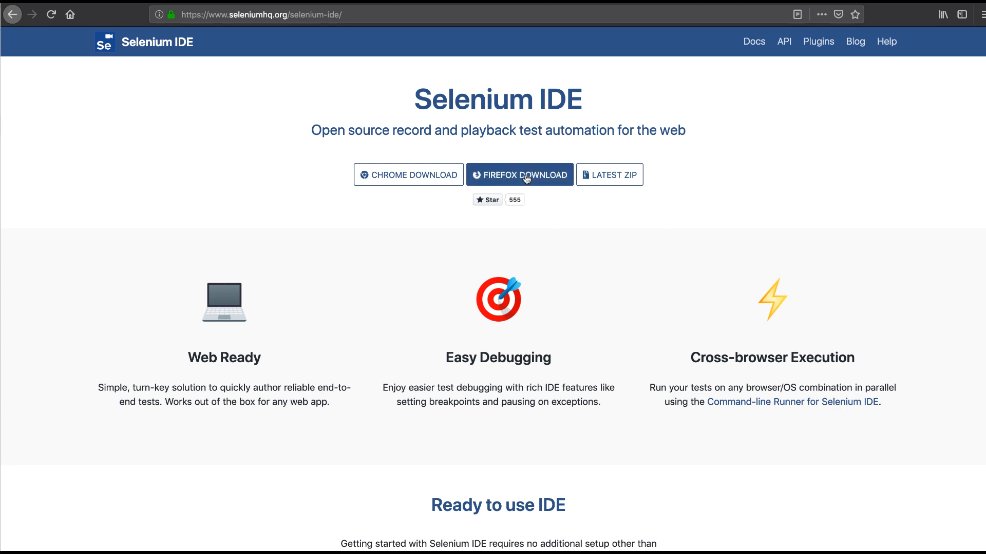
Add Selenium IDE from Firefox Add-ons, grant permissions, and launch its welcome dialog (version 3.5.4).
{"action": "left_click", "coordinate": [519, 174]}
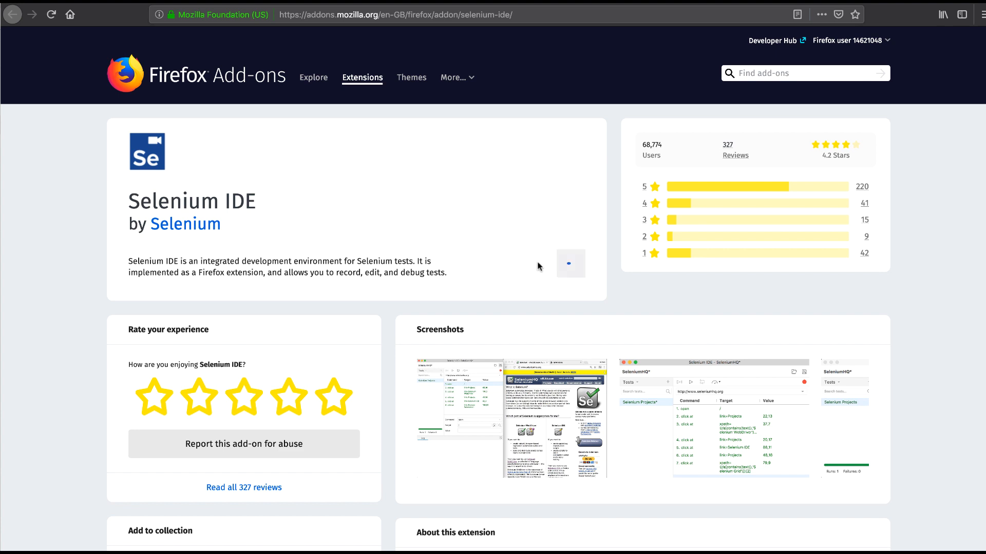
{"action": "left_click", "coordinate": [570, 263]}
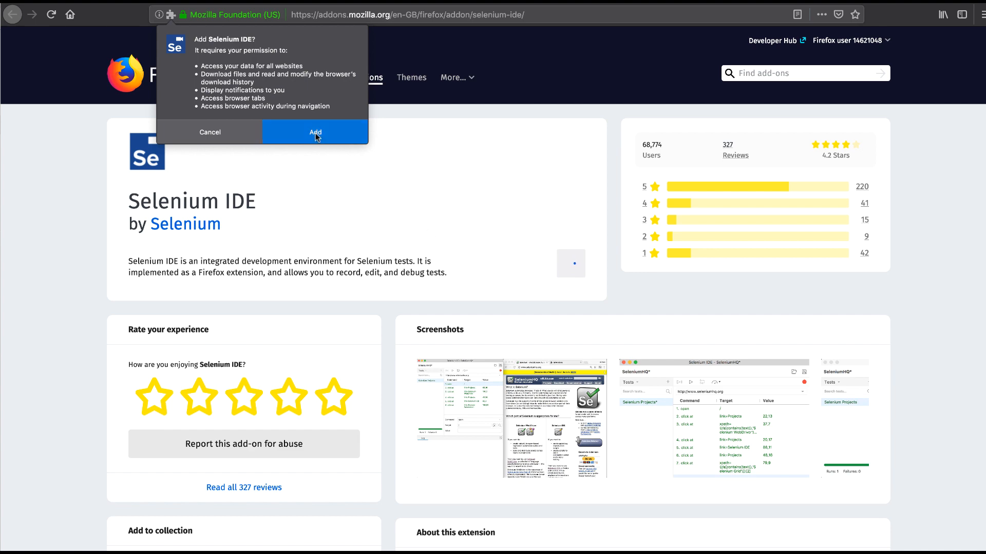
{"action": "left_click", "coordinate": [314, 132]}
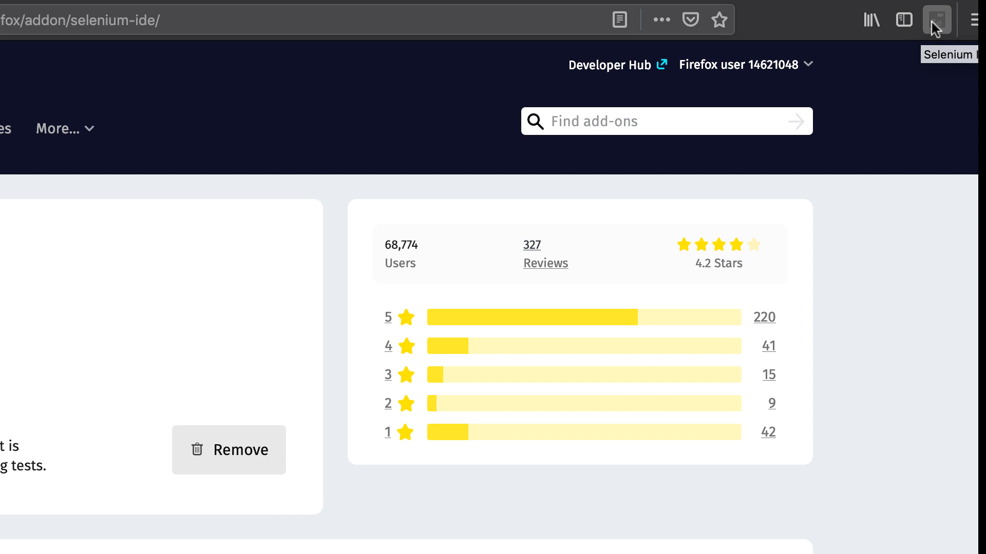
{"action": "left_click", "coordinate": [936, 19]}
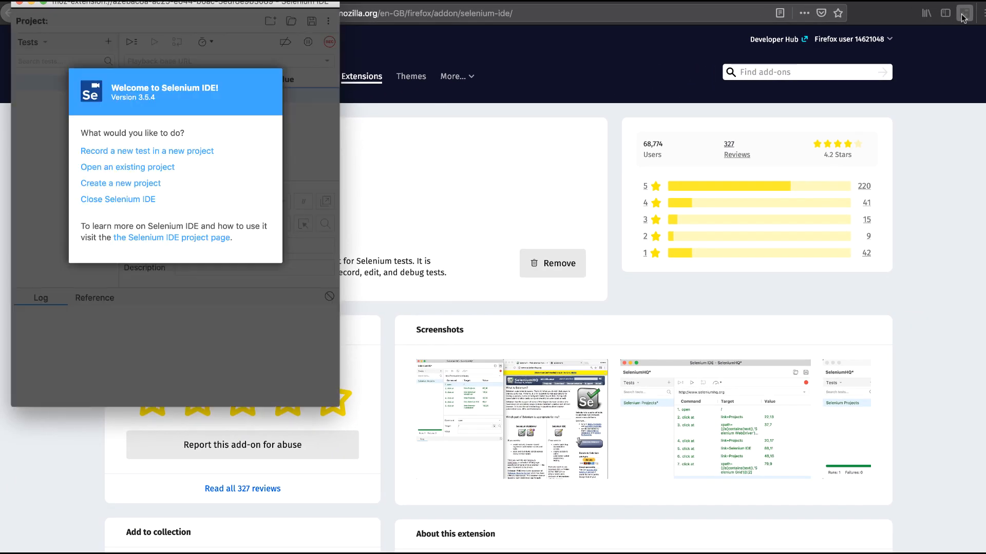